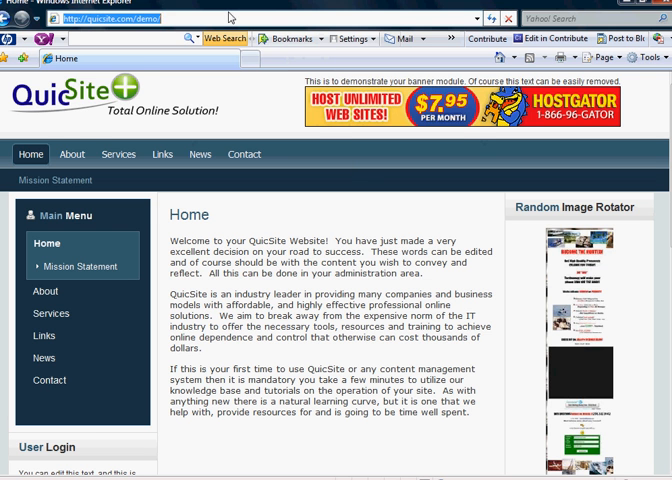
- Fill in the admin username and password on the Joomla administrator login page
type("administrator/")
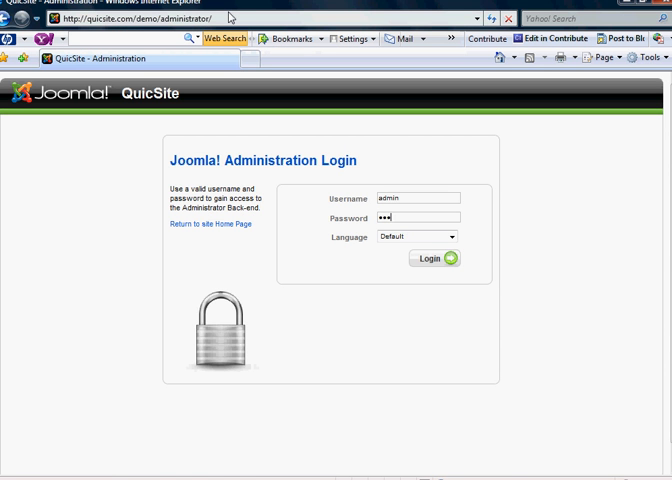
- Sign in to the back end and bring up the Article Manager from the Content menu
left_click(436, 258)
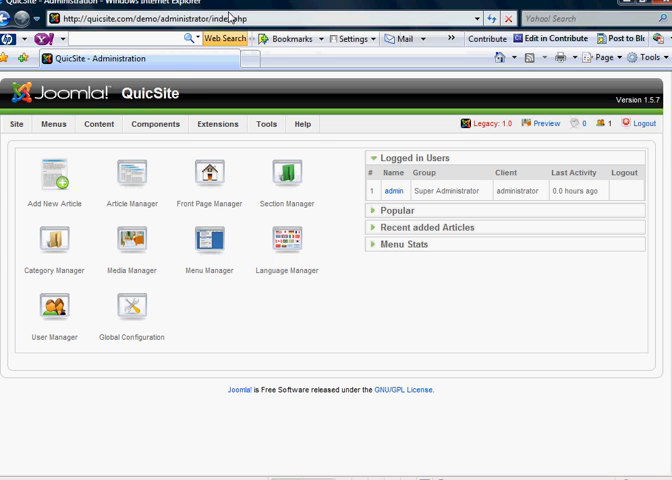
left_click(100, 124)
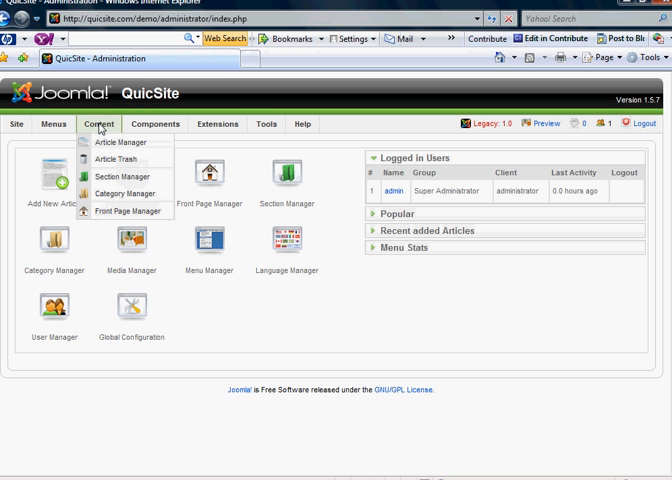
left_click(120, 142)
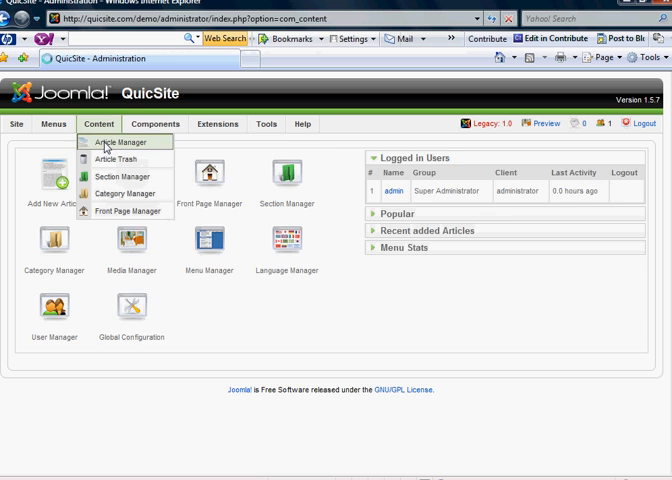
left_click(122, 142)
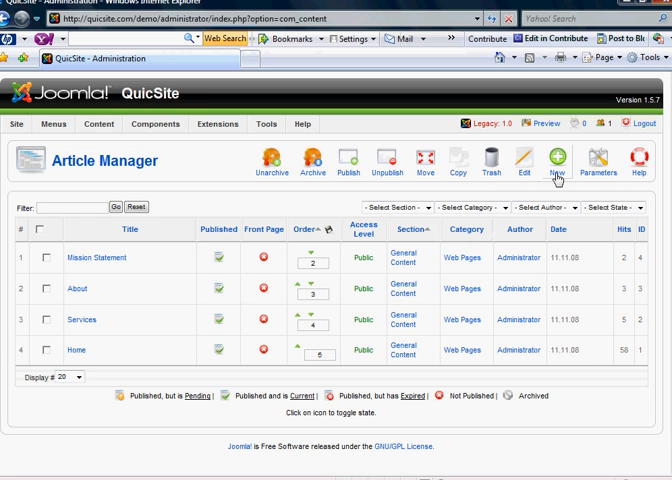
- Create article 'New Page' in General Content / Web Pages with body 'Content here.'
left_click(554, 160)
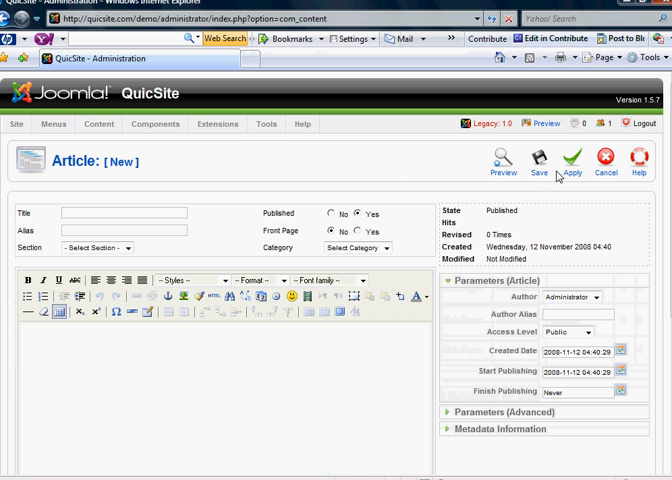
type("New Page")
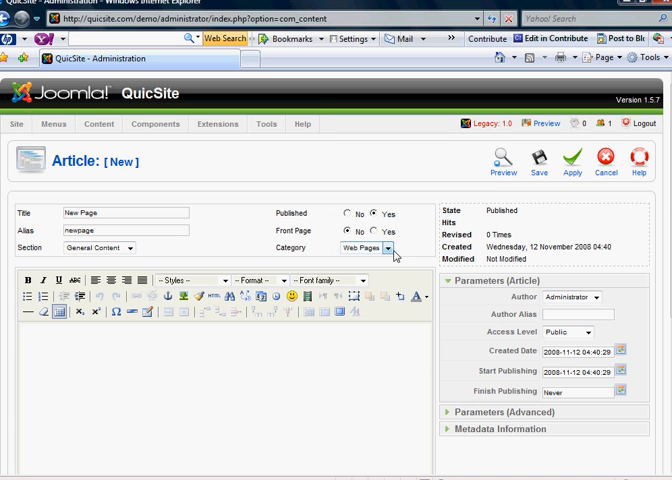
type("Content here.")
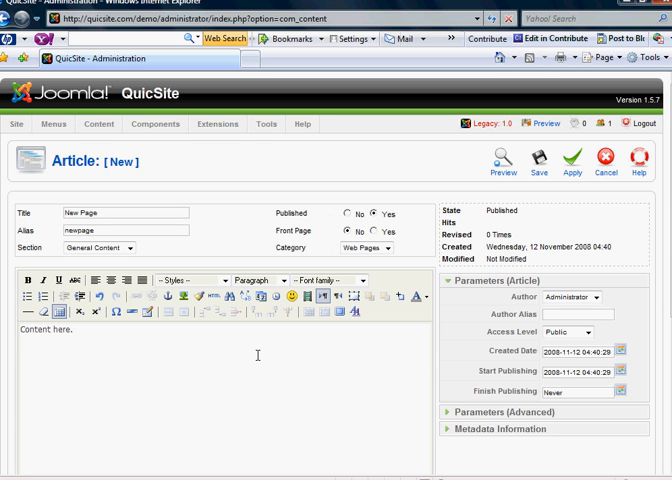
mouse_move(224, 348)
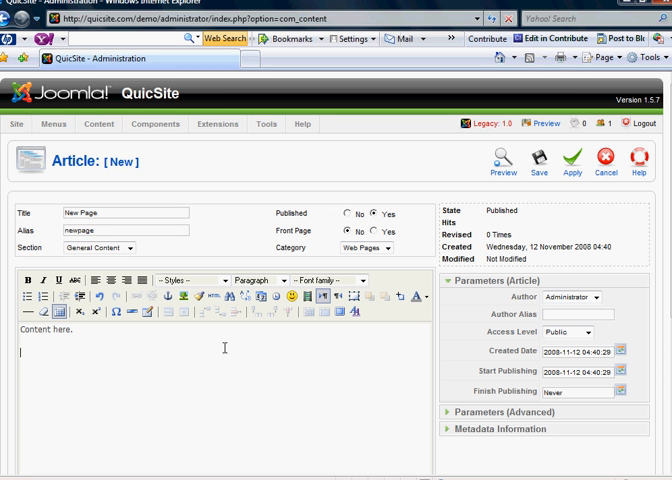
mouse_move(236, 346)
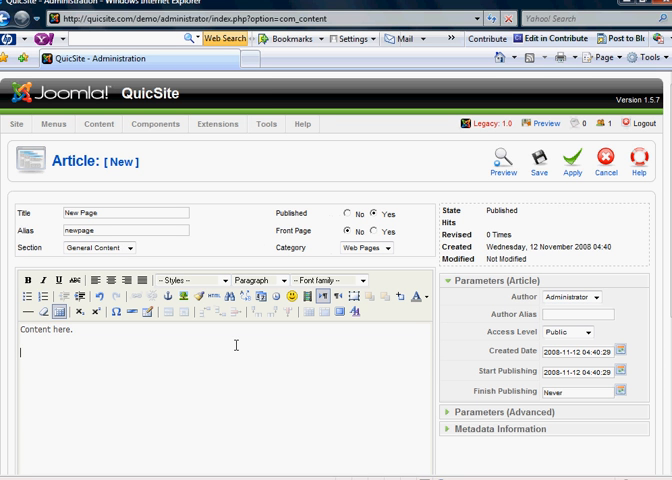
scroll("down", 3)
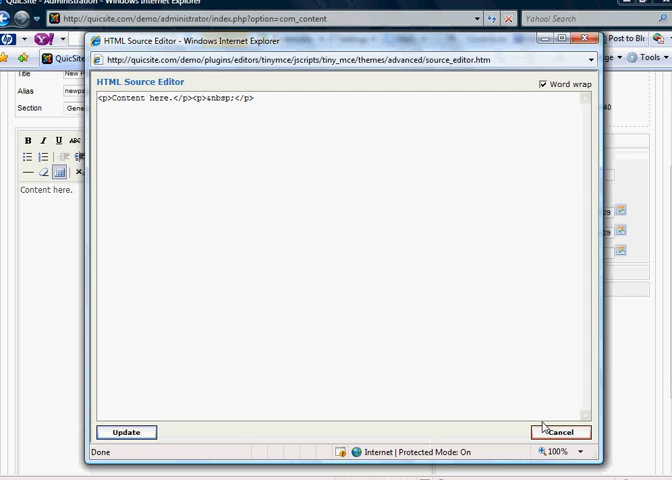
left_click(564, 432)
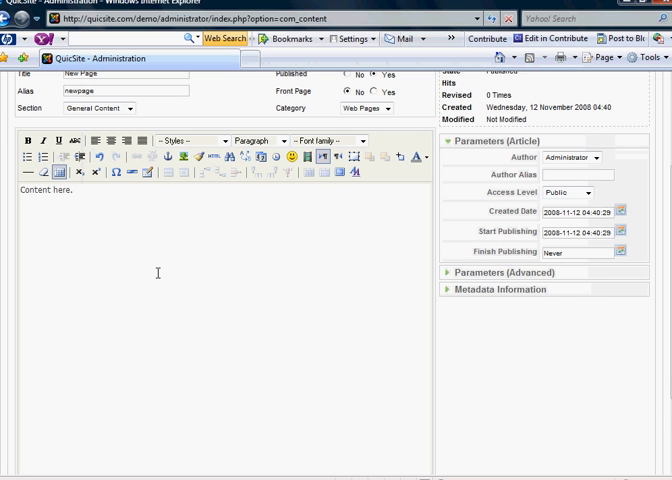
scroll("down", 3)
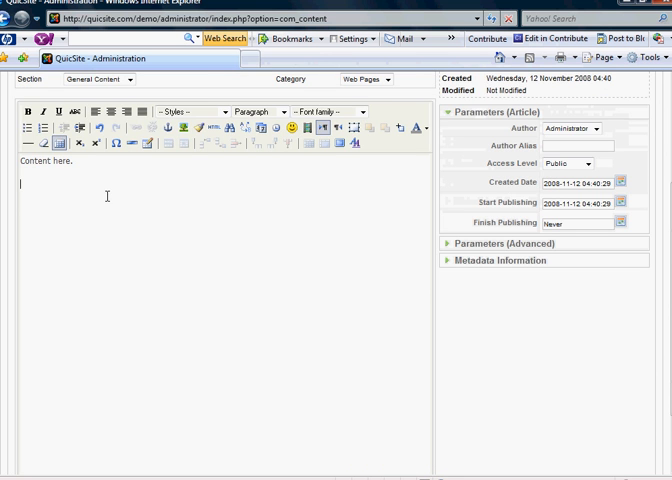
scroll("down", 3)
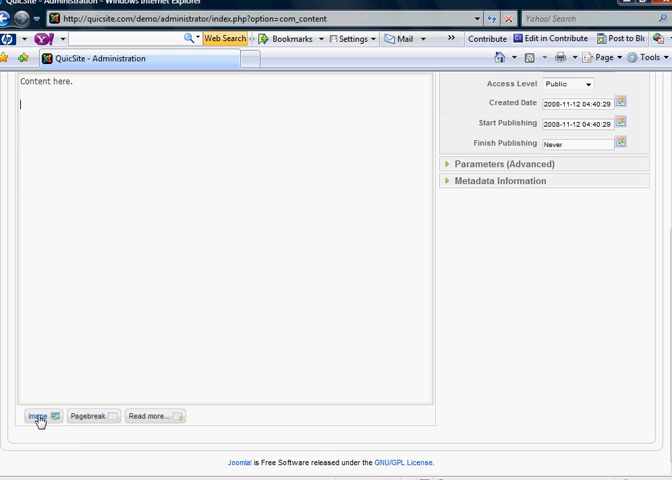
- Bring up the image browser for the article and look through the stored pictures
left_click(40, 418)
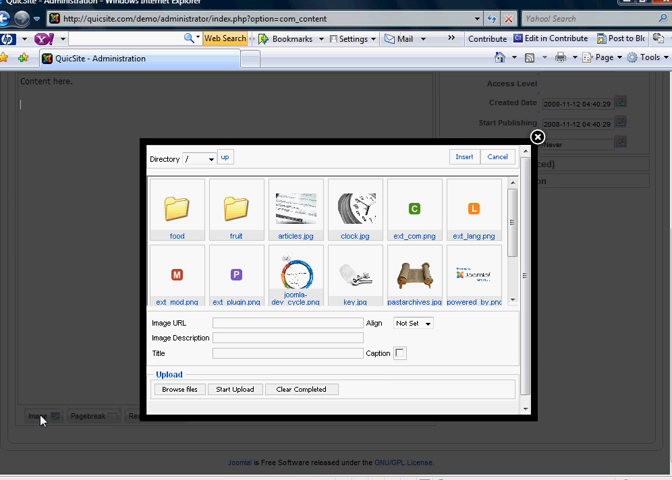
mouse_move(392, 204)
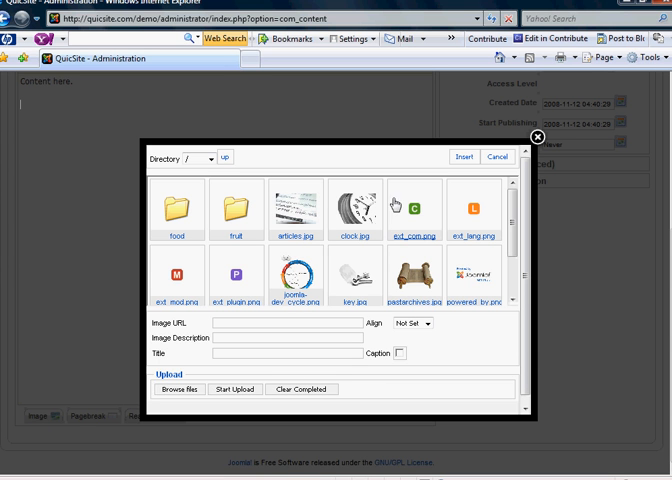
scroll("down", 3)
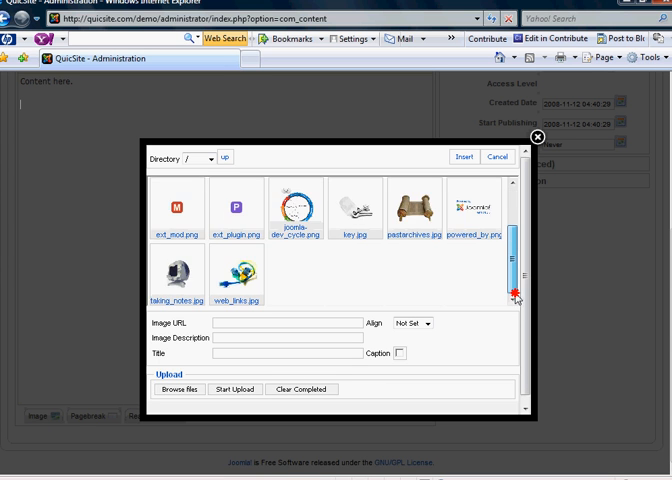
scroll("up", 3)
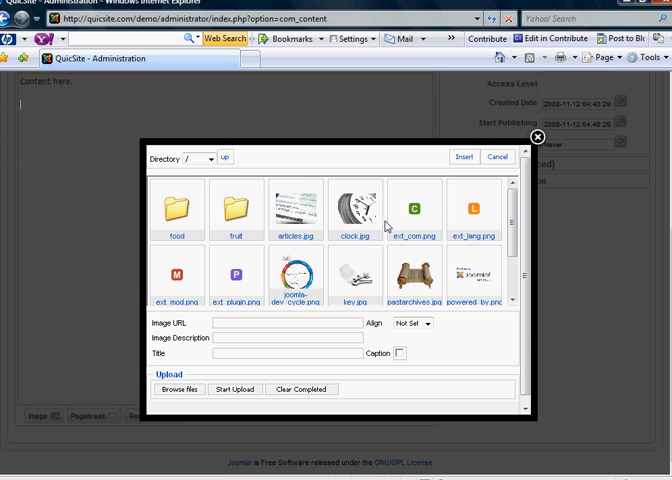
scroll("down", 3)
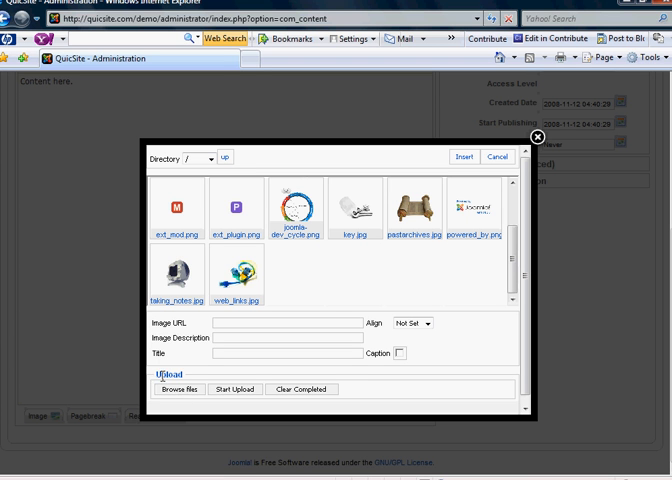
mouse_move(348, 272)
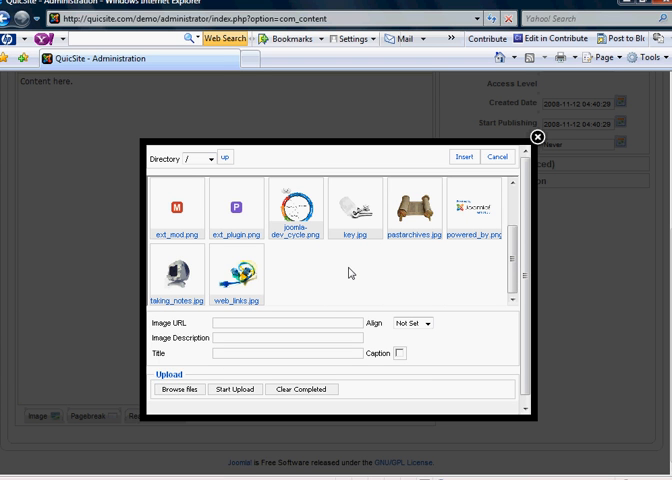
mouse_move(332, 266)
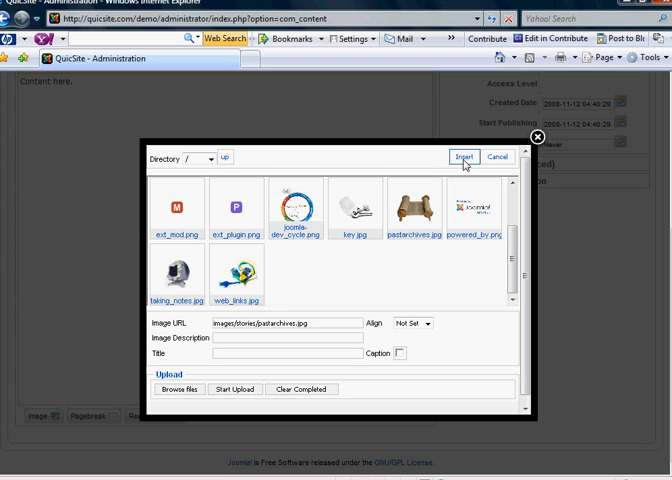
mouse_move(228, 348)
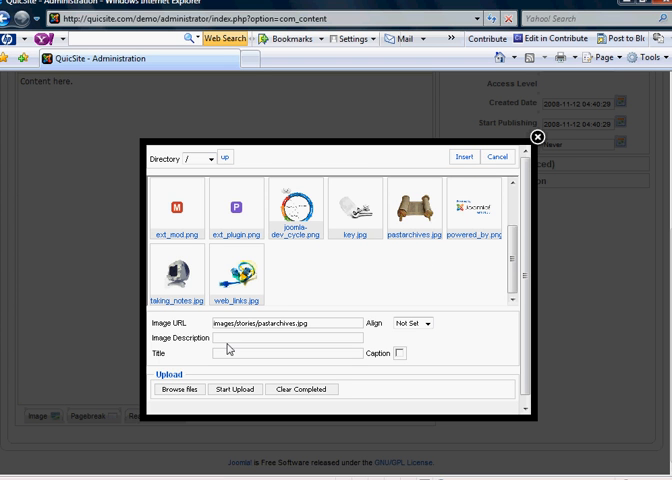
- Upload bedford.jpg from the computer and insert it into the New Page article body
left_click(182, 388)
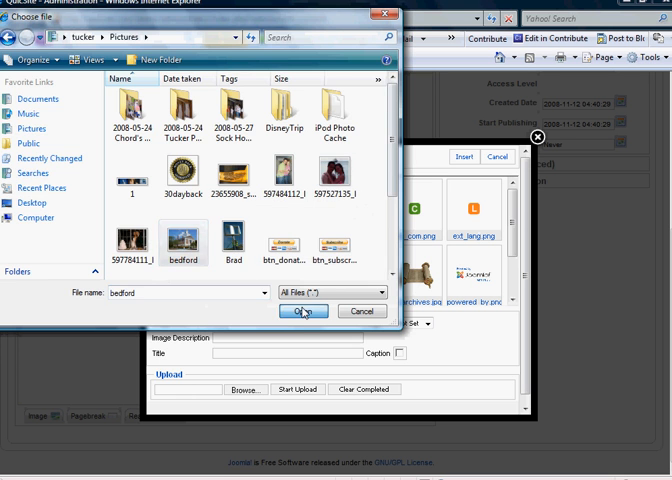
left_click(304, 312)
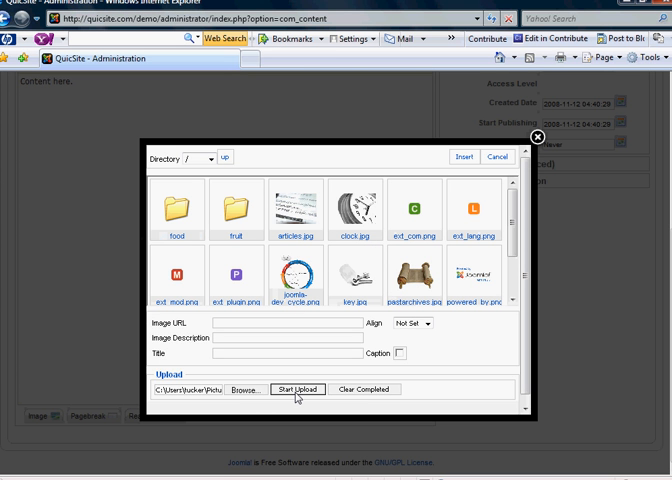
left_click(296, 388)
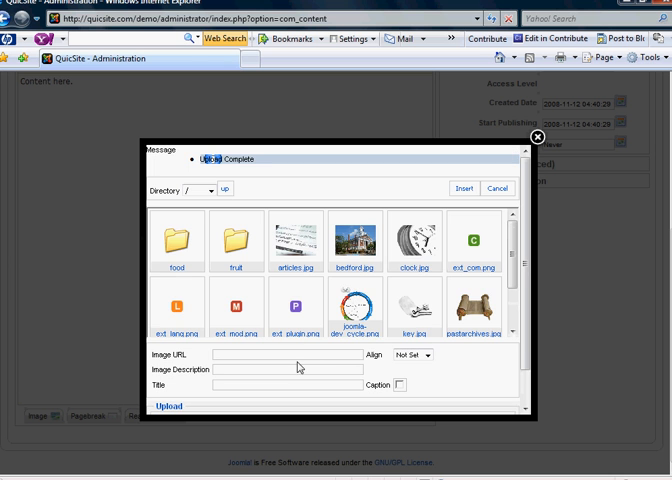
mouse_move(352, 244)
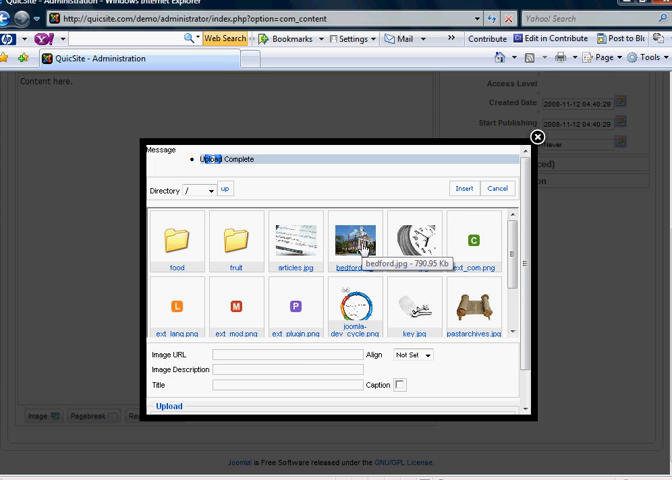
left_click(352, 240)
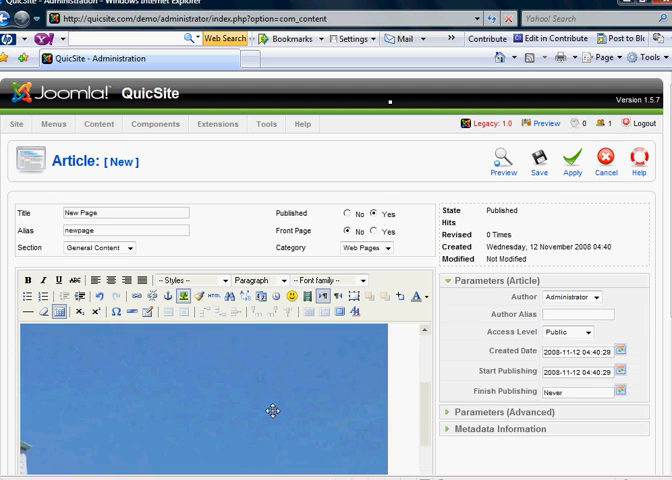
- Cut the courthouse picture and paste it below the 'Content here.' line
scroll("down", 3)
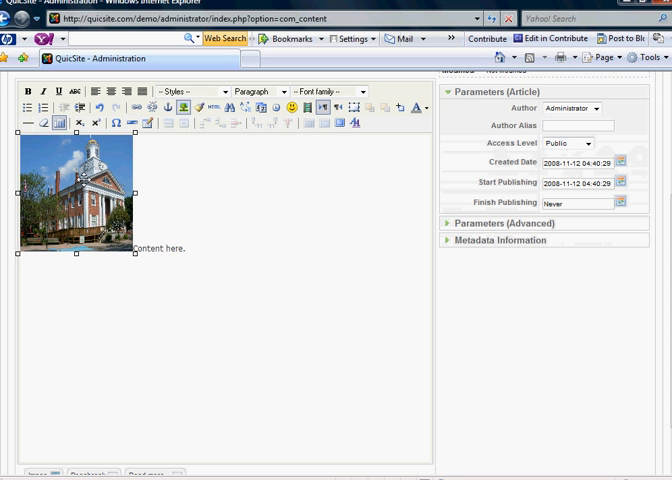
right_click(80, 196)
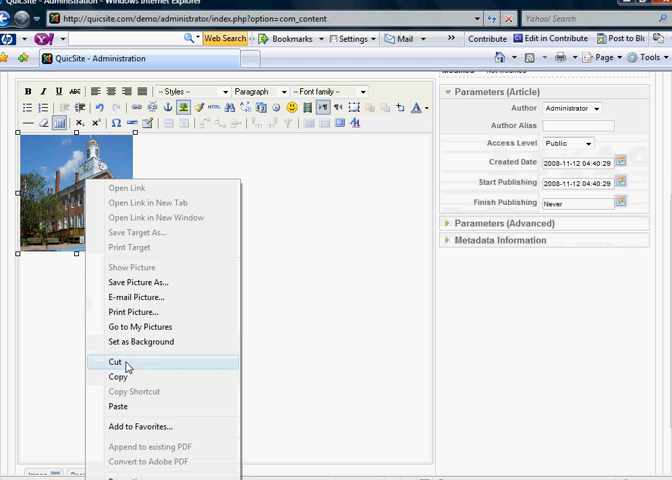
left_click(116, 360)
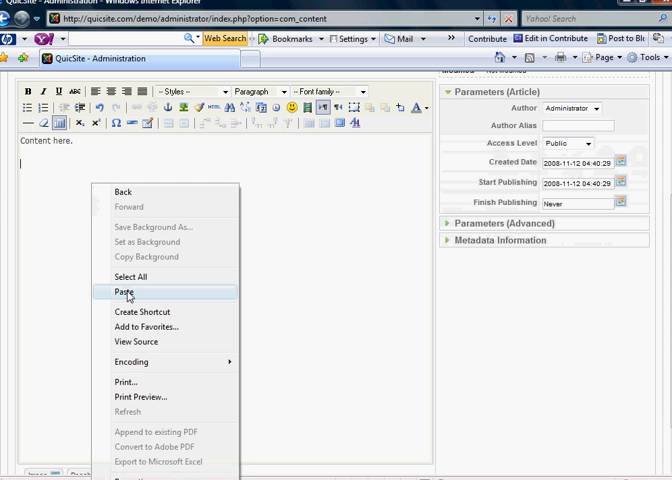
left_click(122, 292)
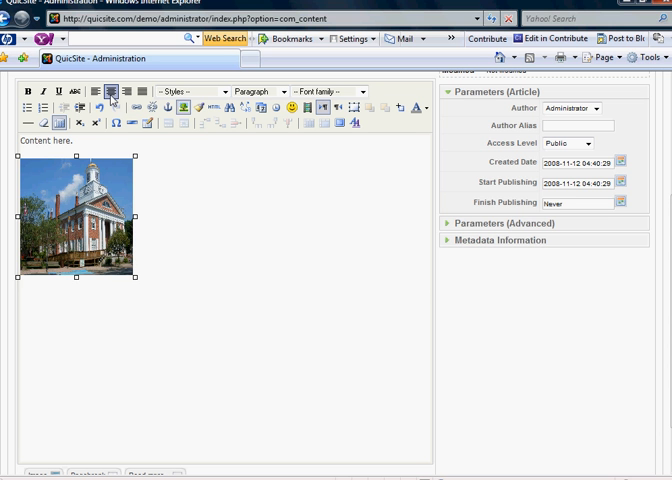
- Center the courthouse picture, then right-align it beneath the text line
left_click(100, 90)
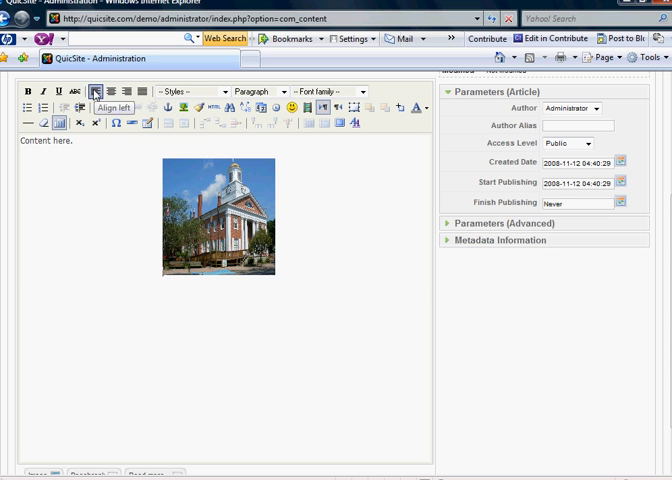
left_click(218, 220)
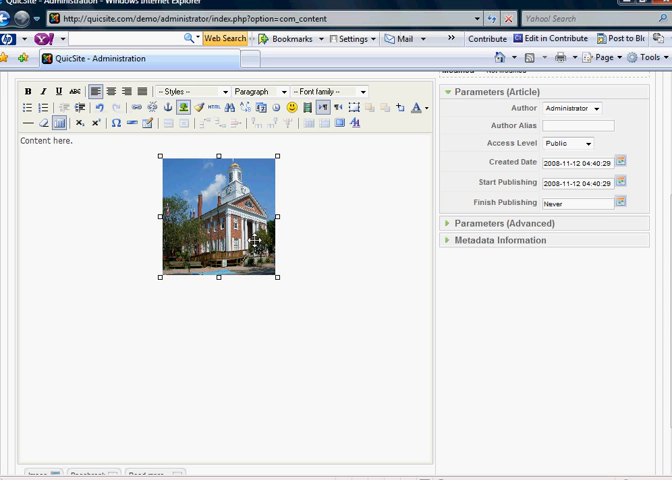
left_click(132, 92)
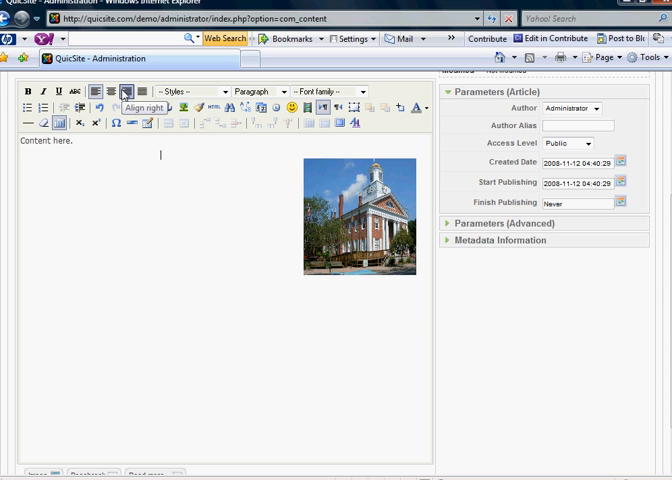
left_click(358, 216)
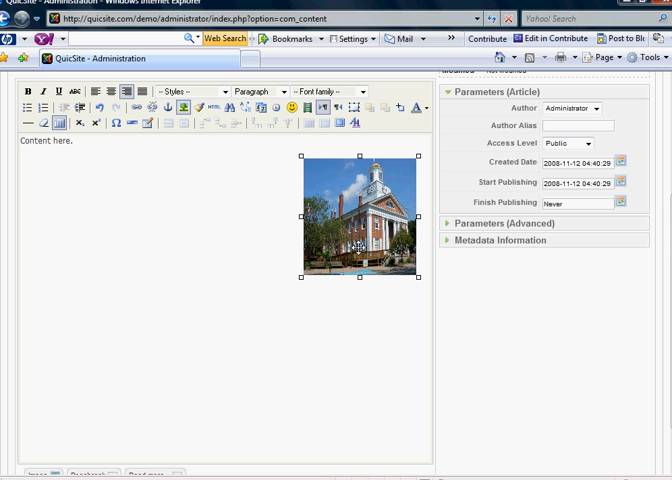
mouse_move(220, 250)
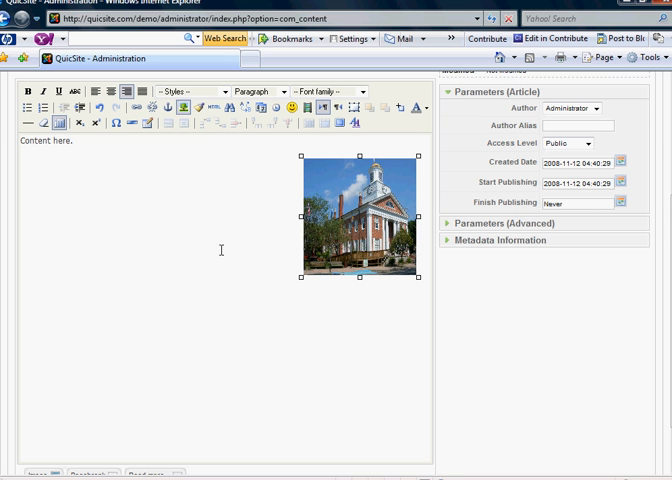
scroll("down", 3)
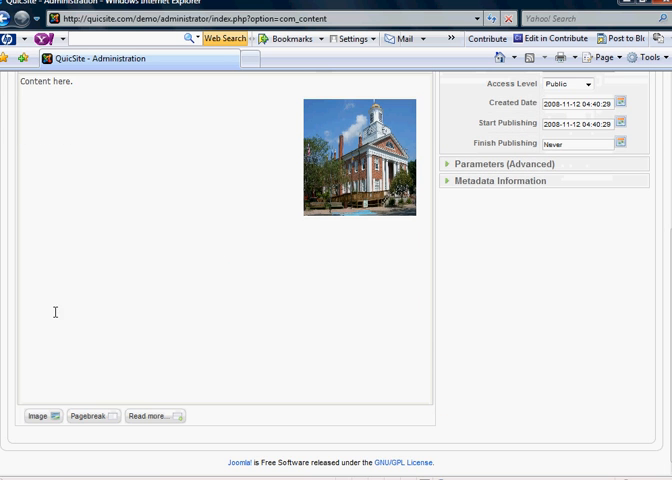
- Insert clock.jpg from the image library into the article beside the courthouse photo
left_click(44, 416)
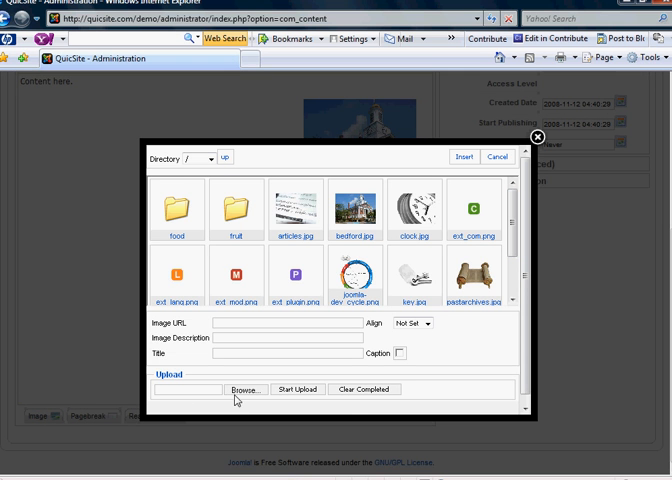
left_click(224, 388)
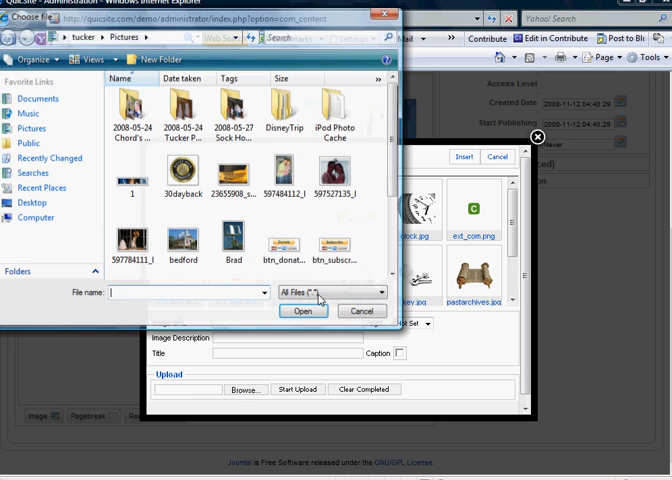
left_click(360, 312)
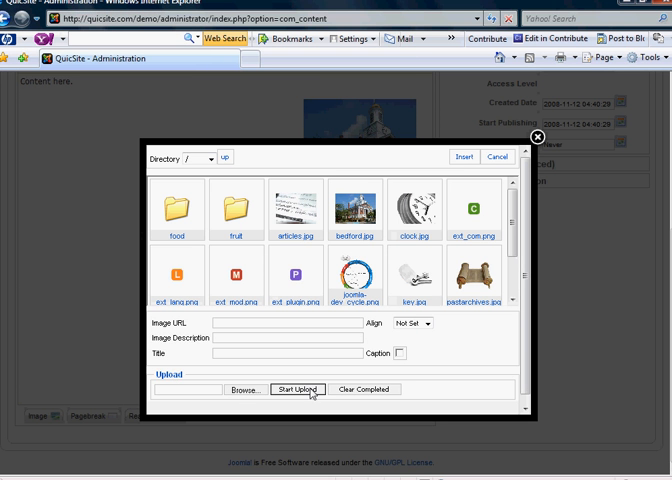
mouse_move(488, 320)
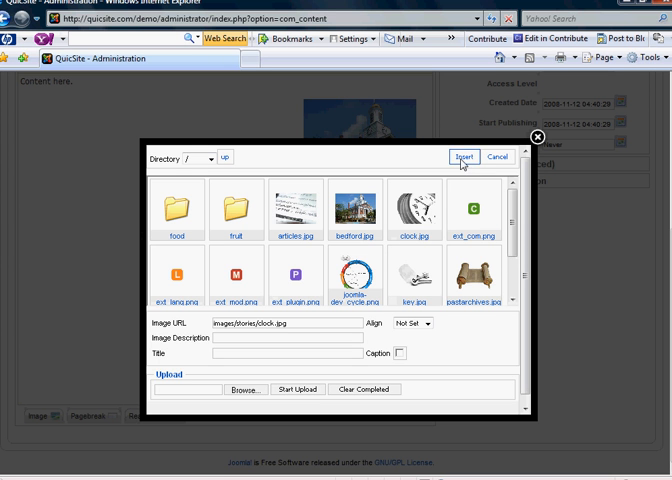
left_click(464, 156)
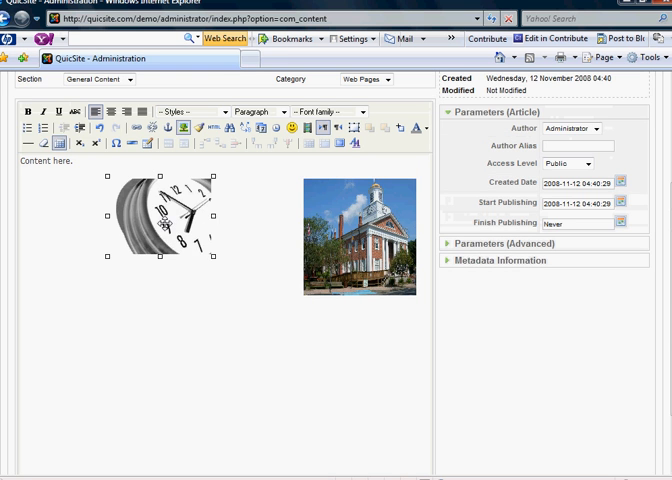
- Cut the clock picture out of its spot to move it below the text line
right_click(160, 216)
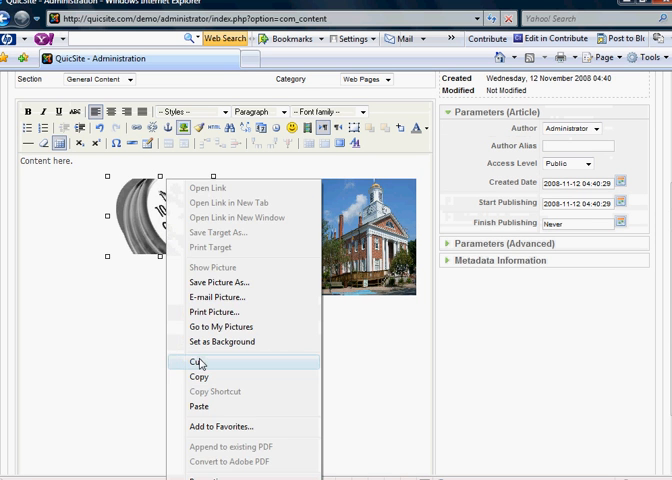
left_click(196, 362)
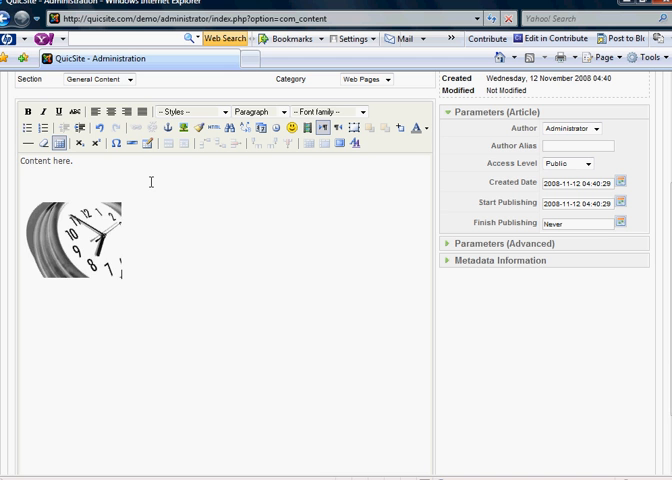
scroll("down", 3)
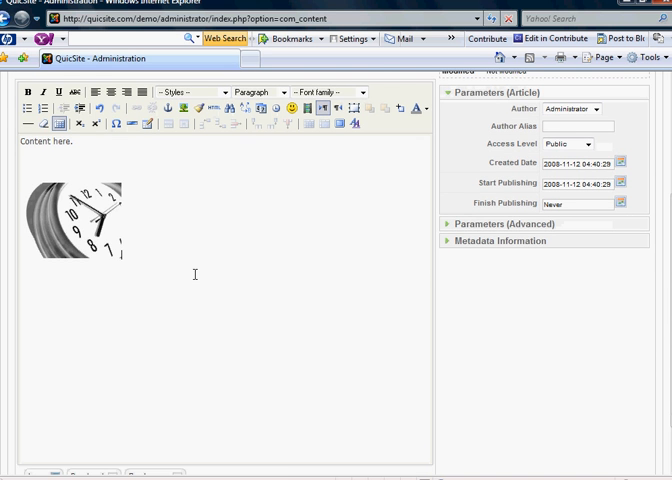